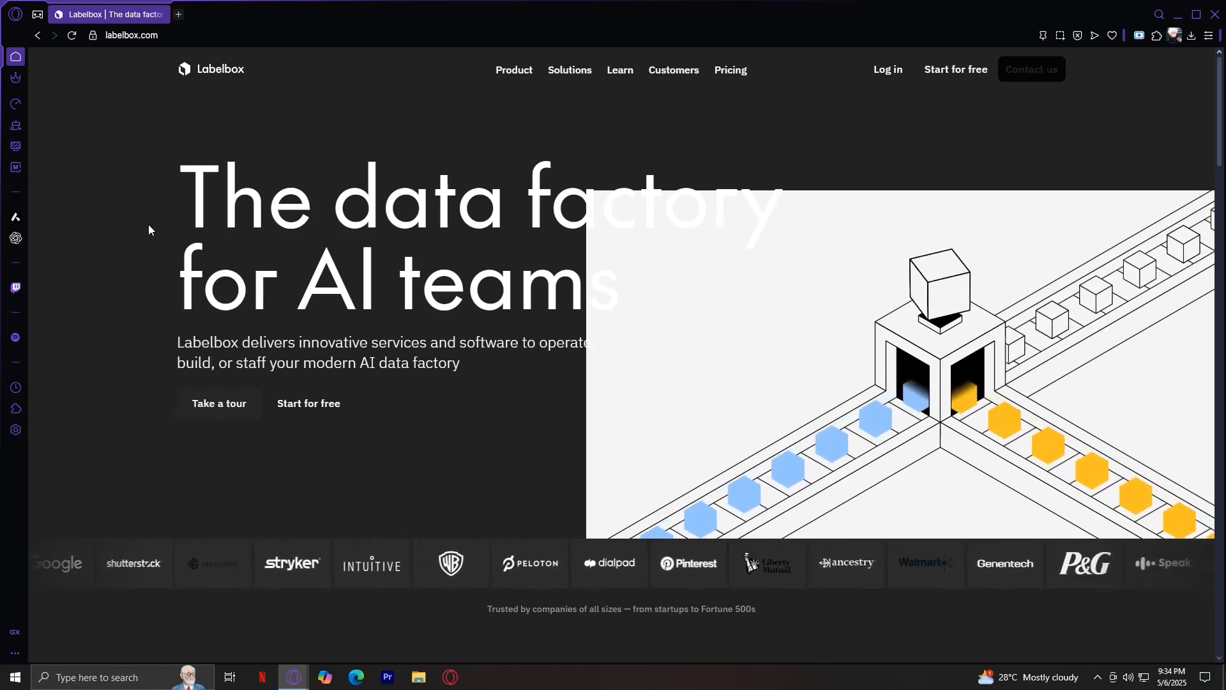
Open the Product dropdown in the Labelbox homepage's top navigation
left_click(513, 70)
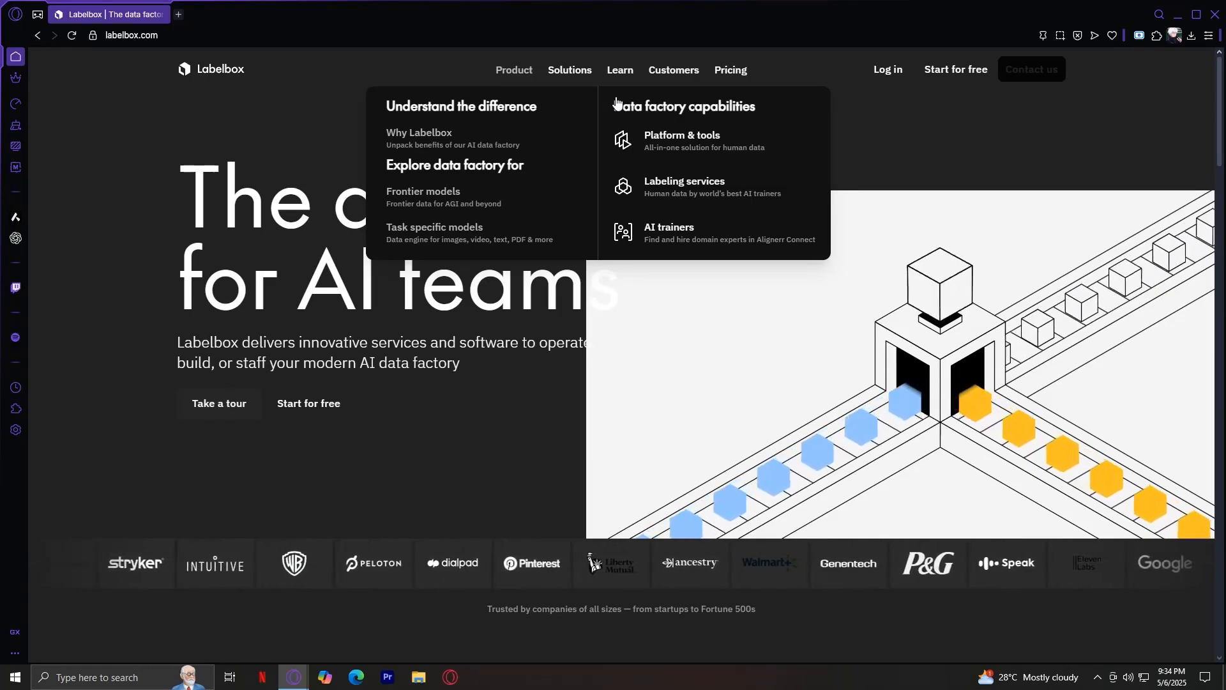
Open the Platform & tools data labeling platform page from the Product menu
left_click(681, 139)
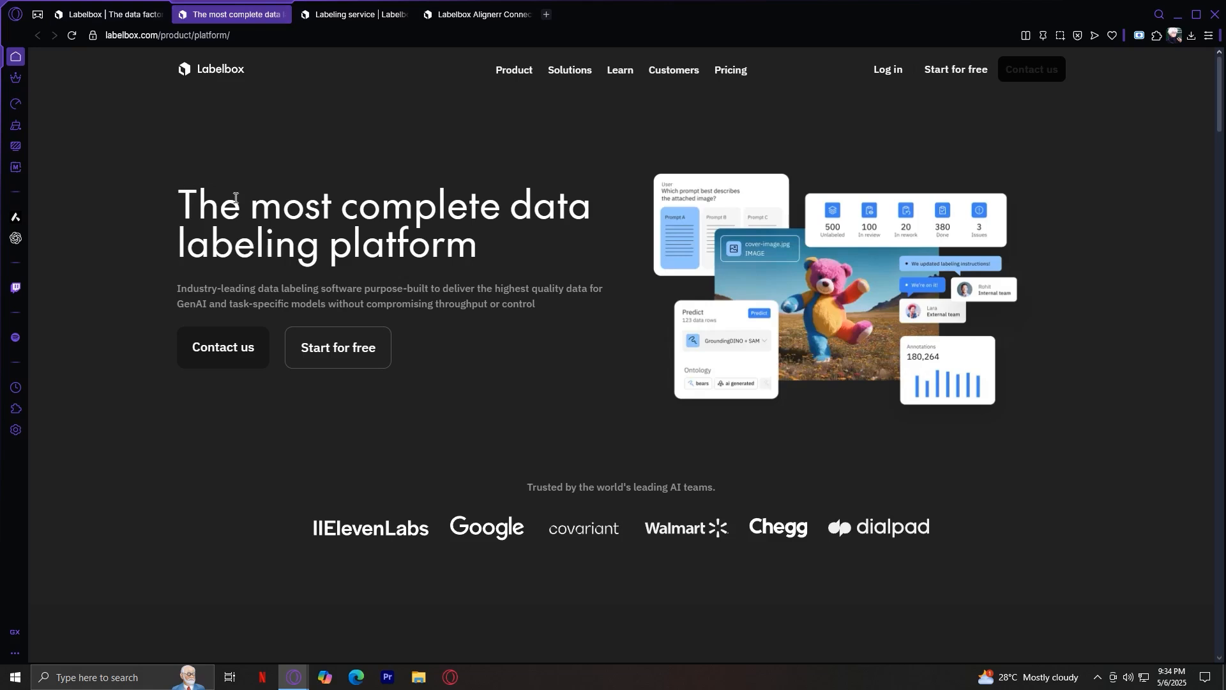
mouse_move(598, 260)
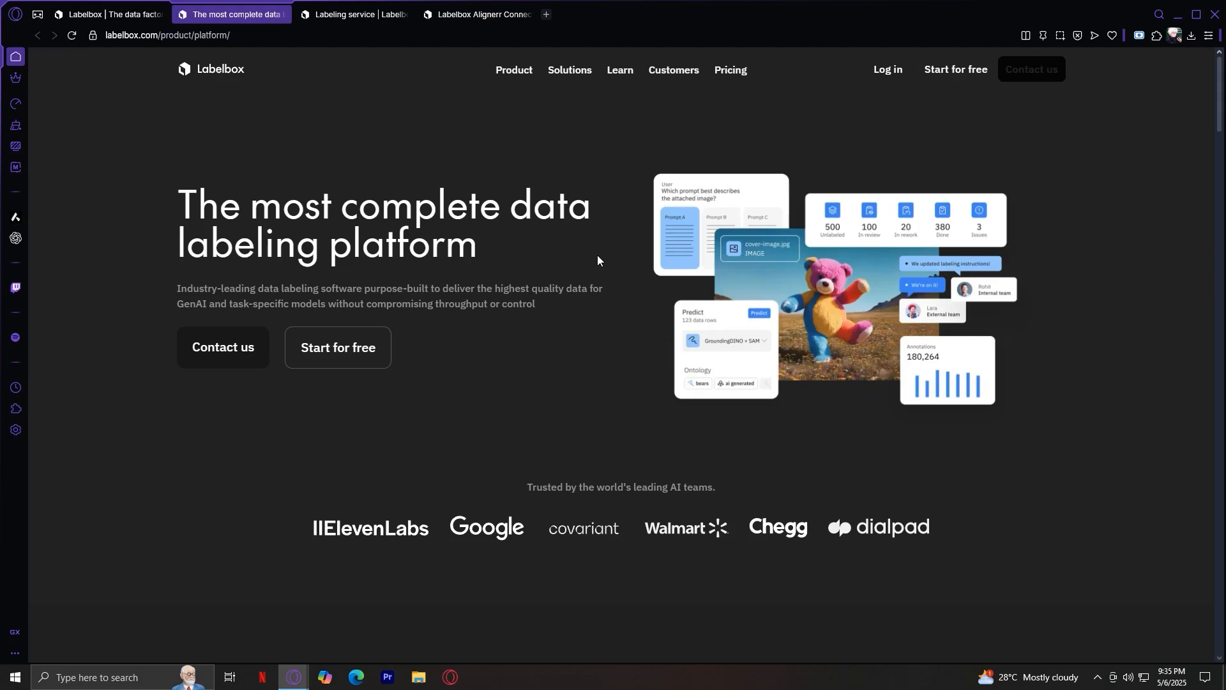
scroll("down", 3)
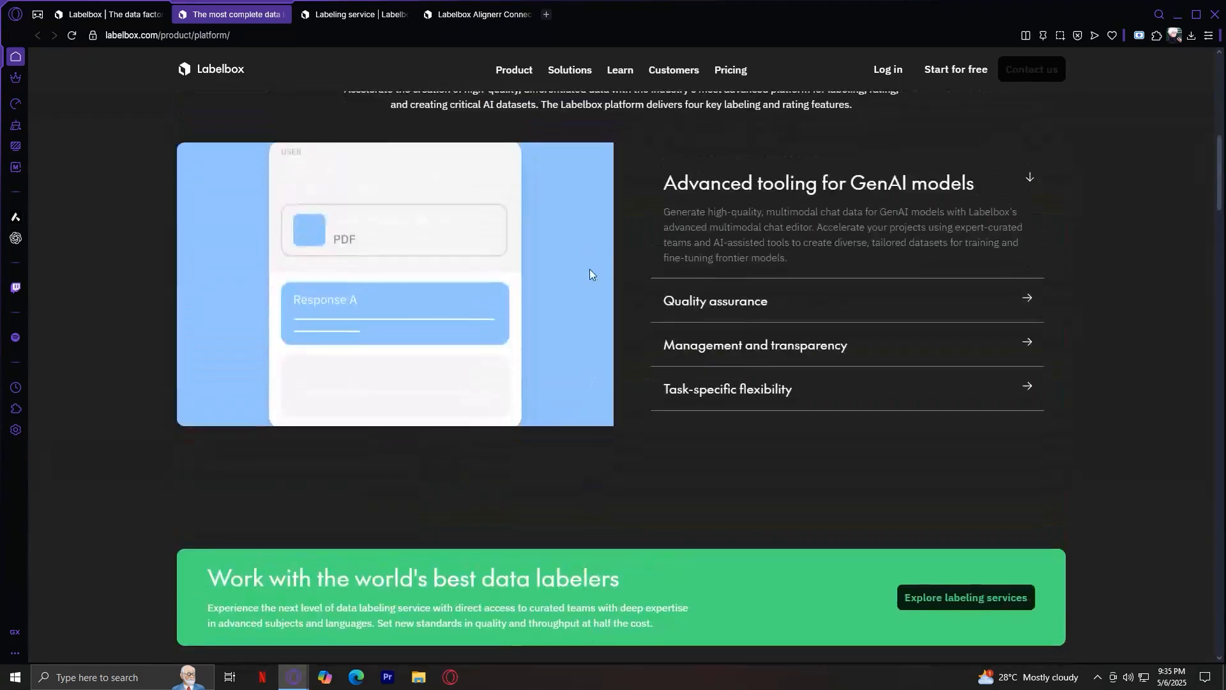
scroll("down", 3)
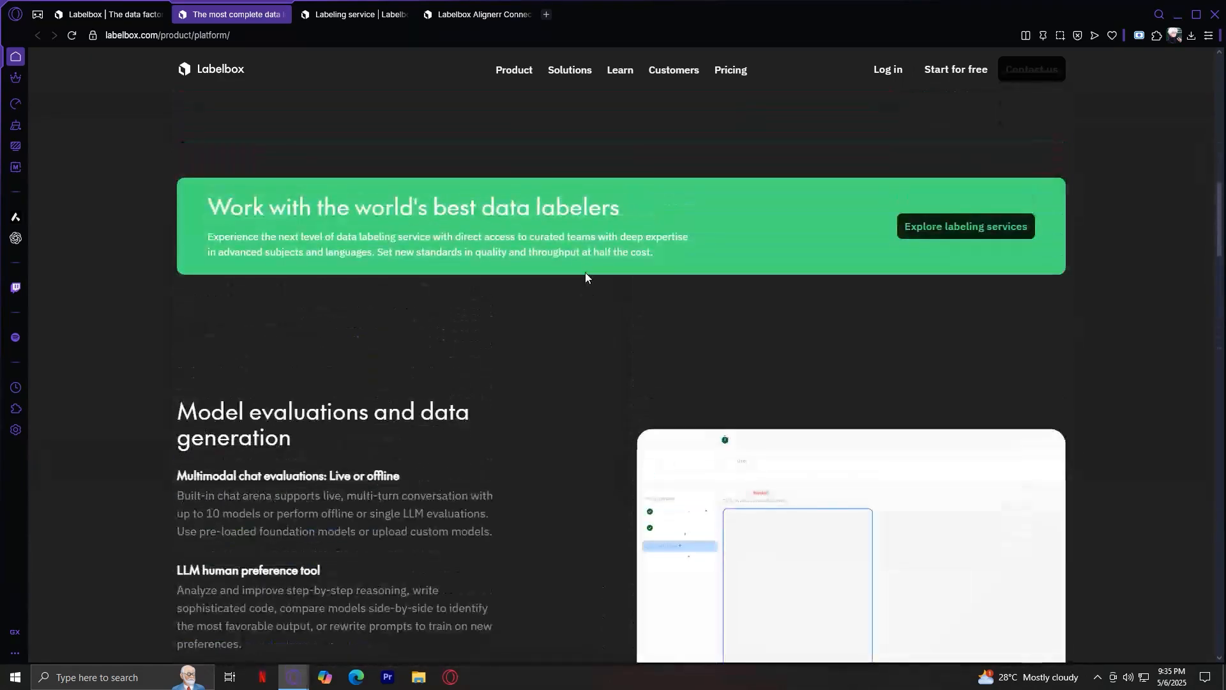
scroll("down", 3)
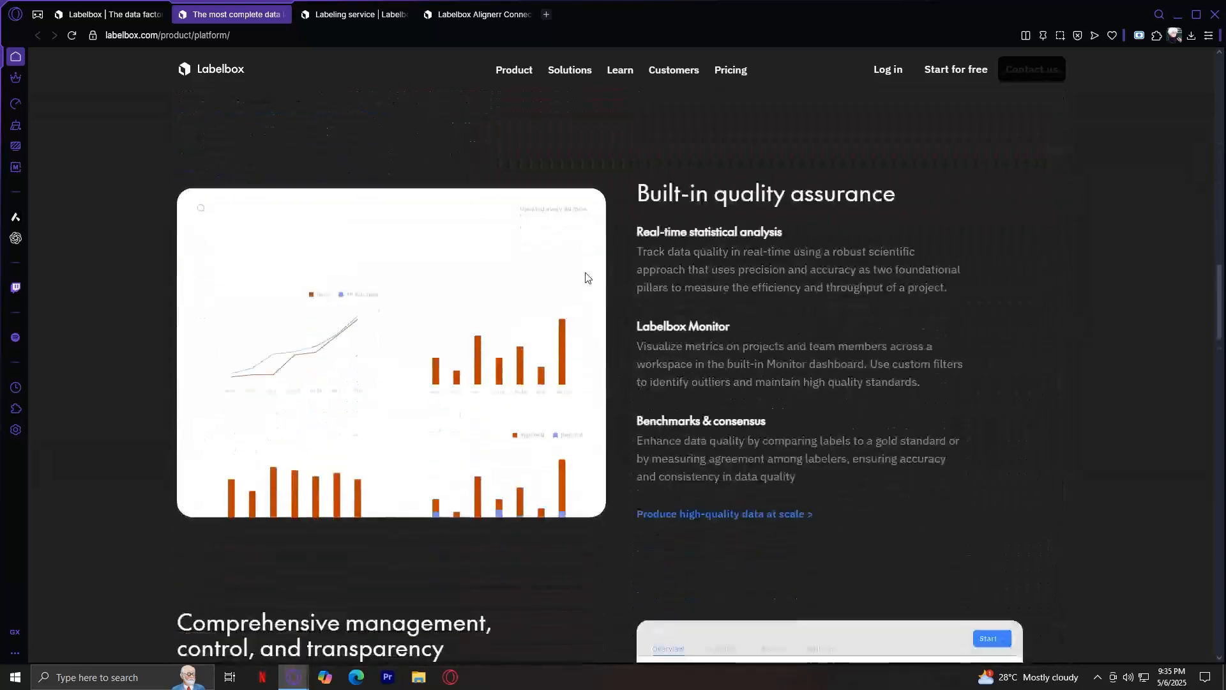
scroll("down", 3)
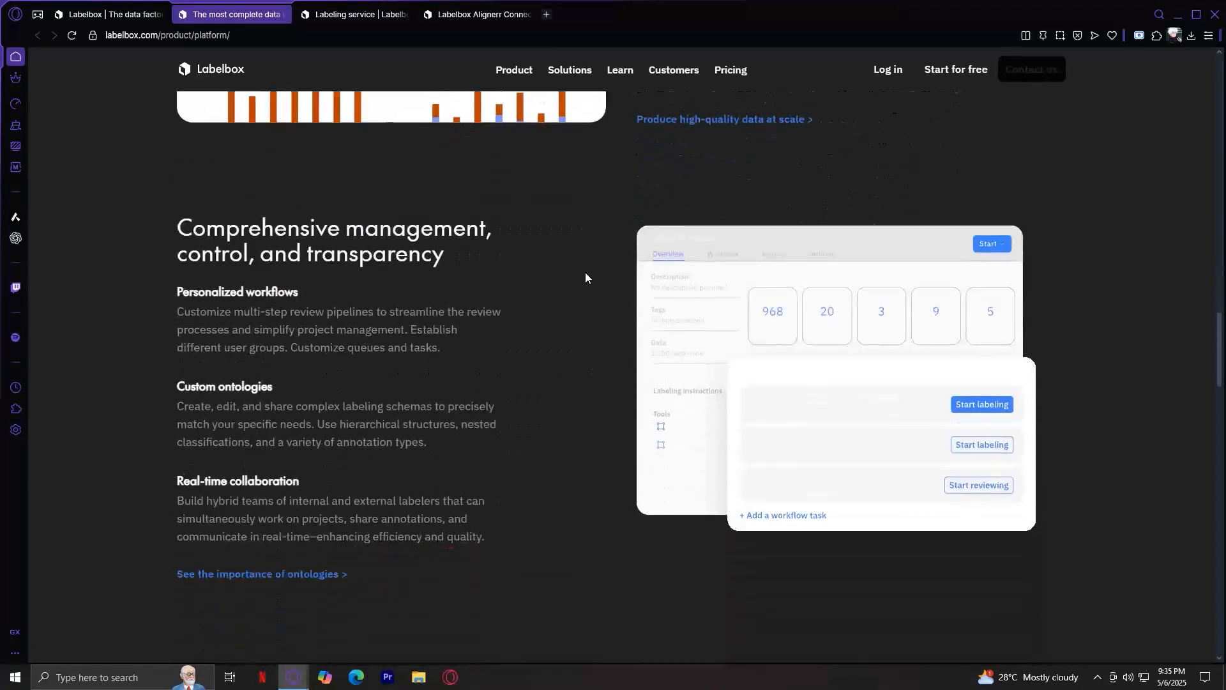
scroll("down", 3)
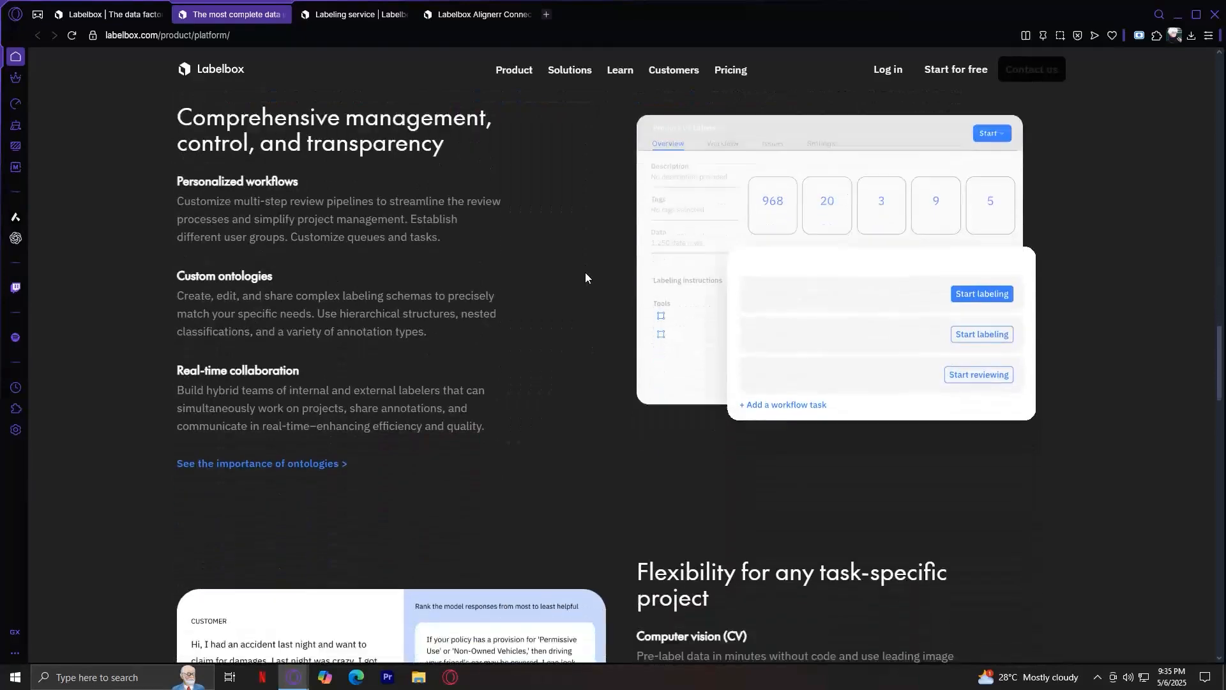
scroll("down", 3)
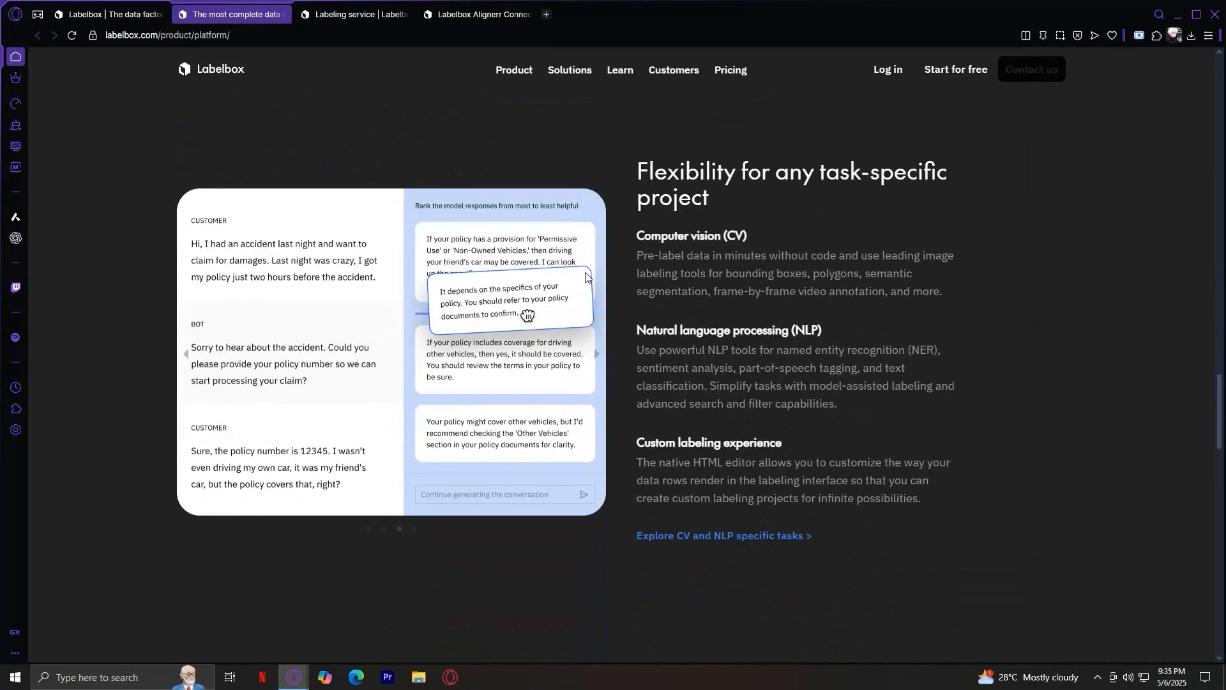
scroll("down", 3)
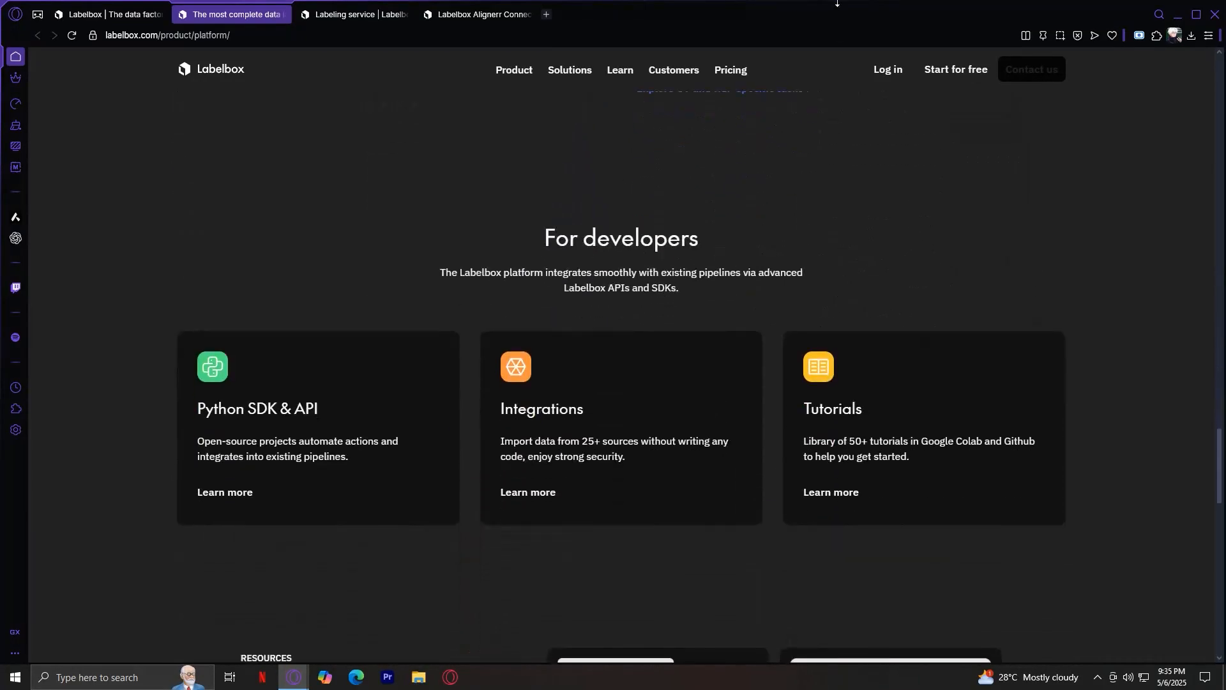
scroll("down", 3)
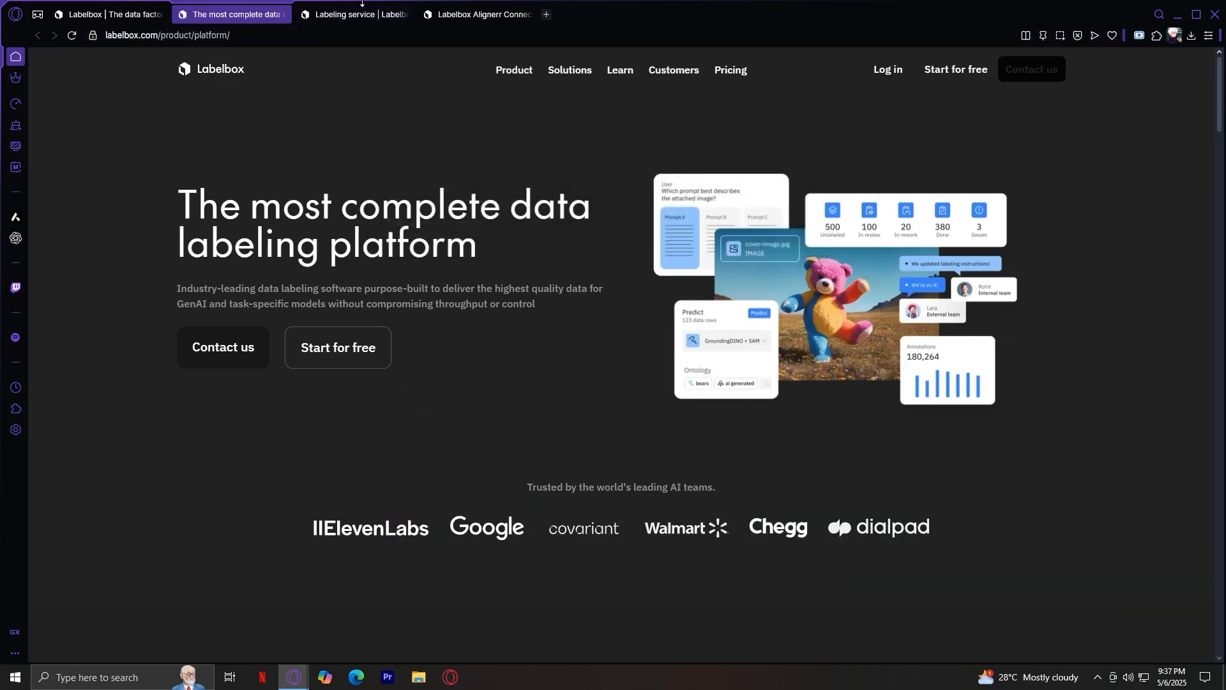
Read the labeling services page down to its quality guarantee, then show Alignerr Connect
left_click(354, 14)
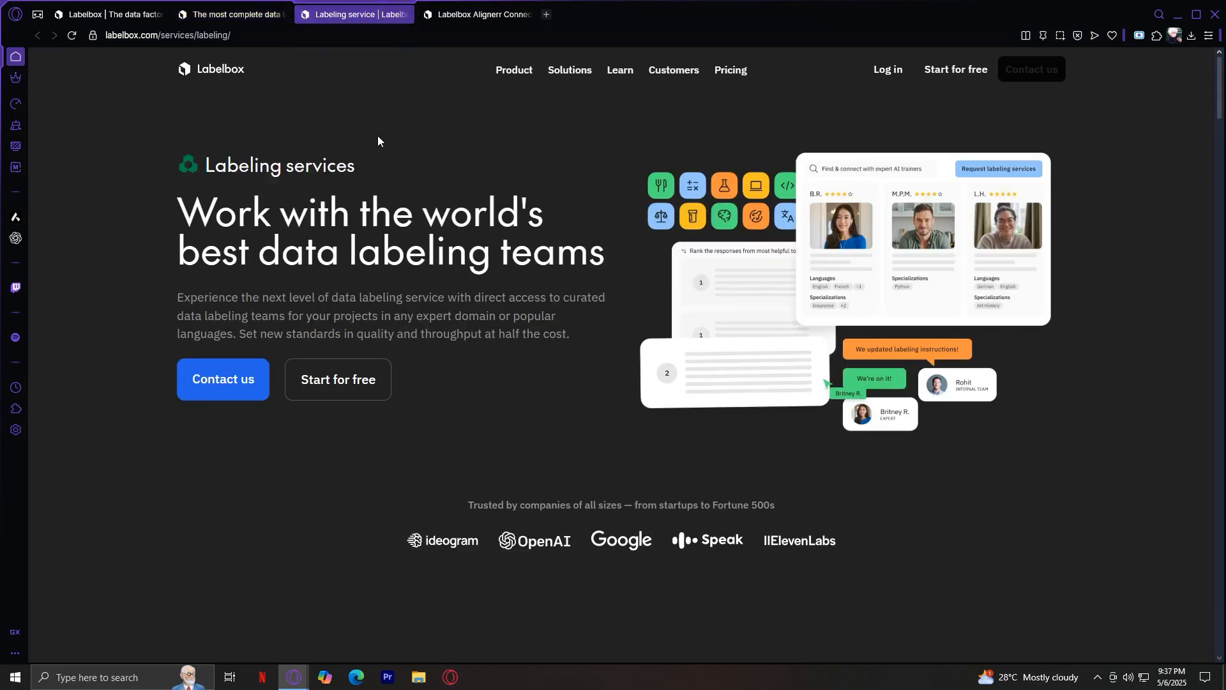
mouse_move(491, 188)
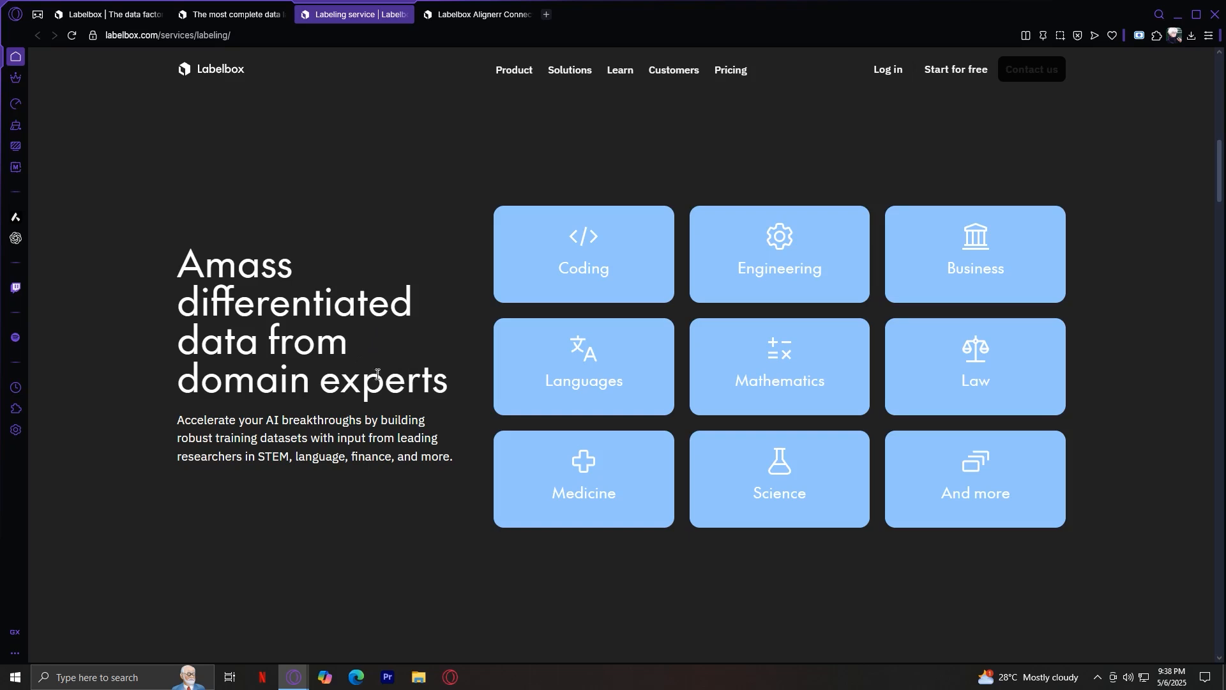
scroll("down", 3)
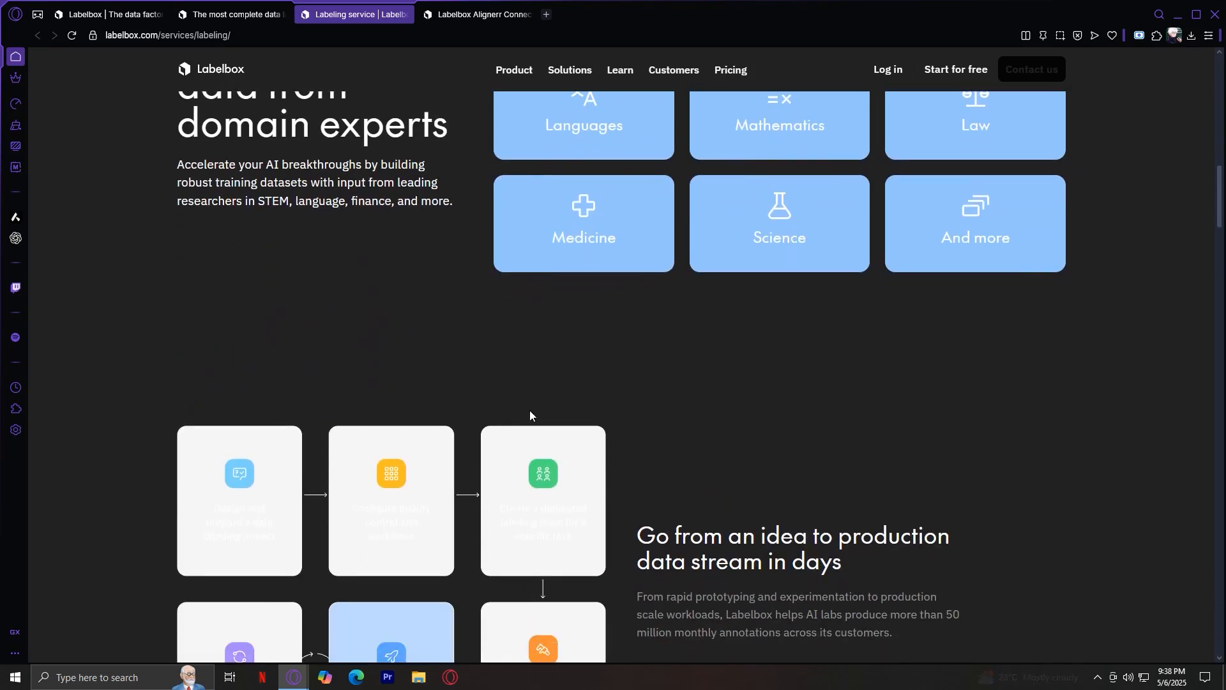
scroll("down", 3)
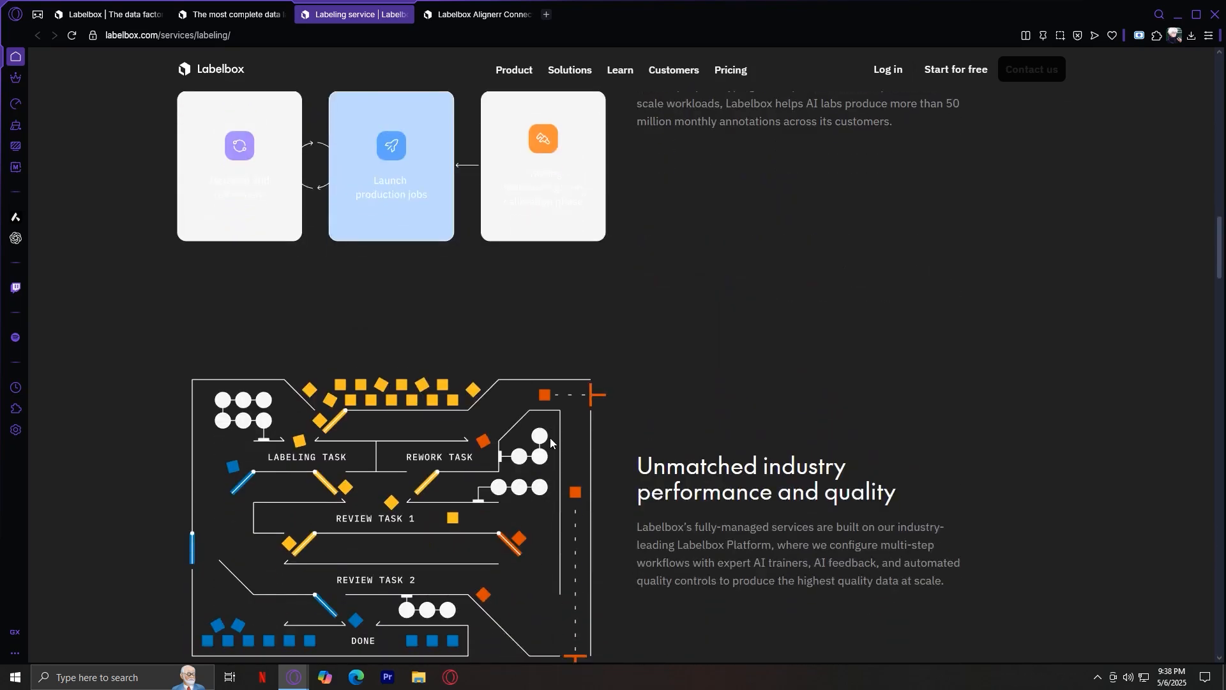
scroll("down", 3)
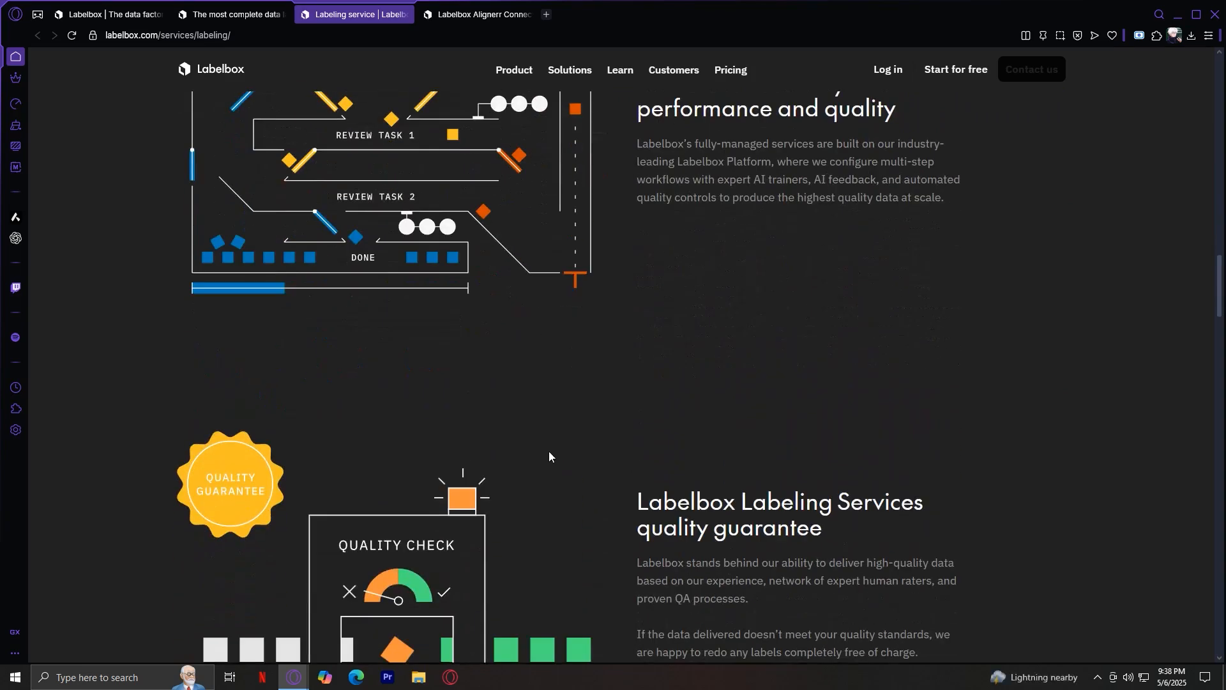
scroll("down", 3)
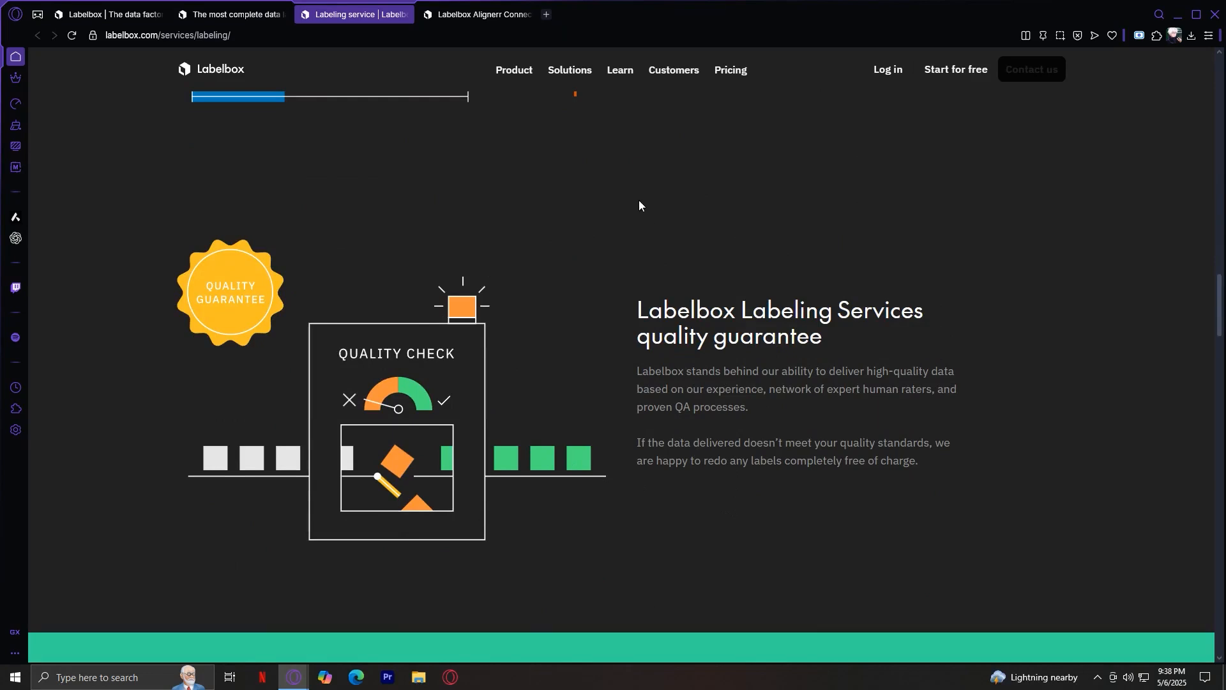
left_click(477, 14)
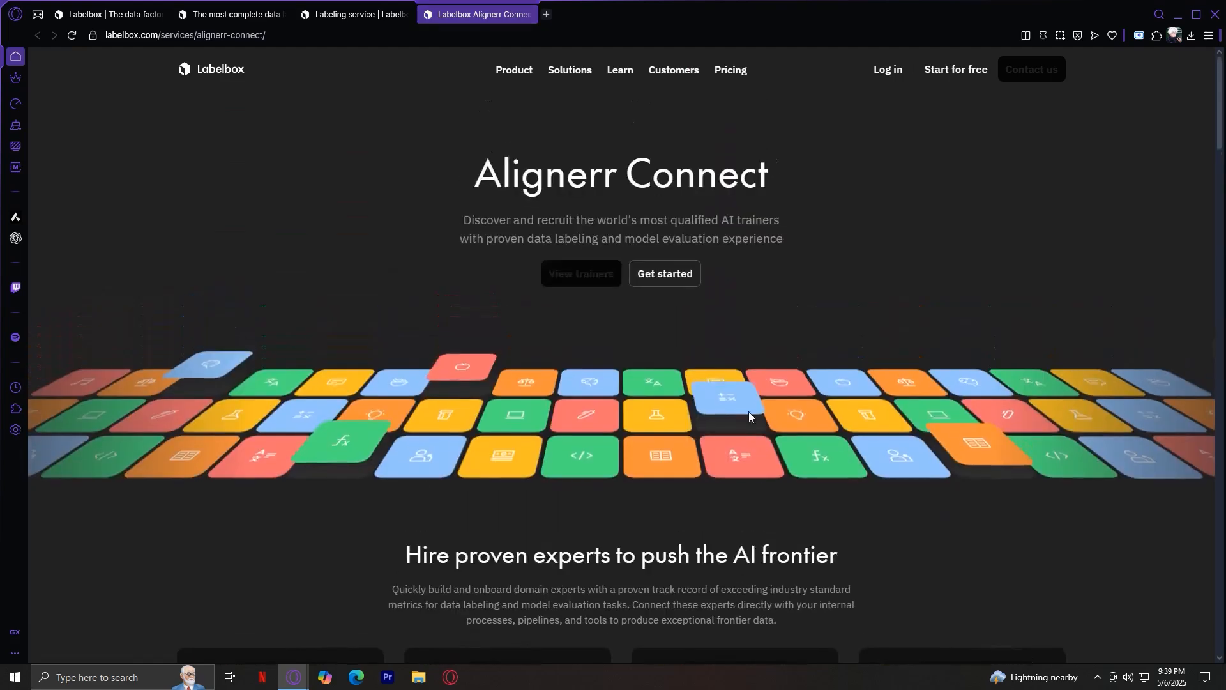
Read Alignerr Connect's expert network and AI interviews sections, then close that tab
scroll("down", 3)
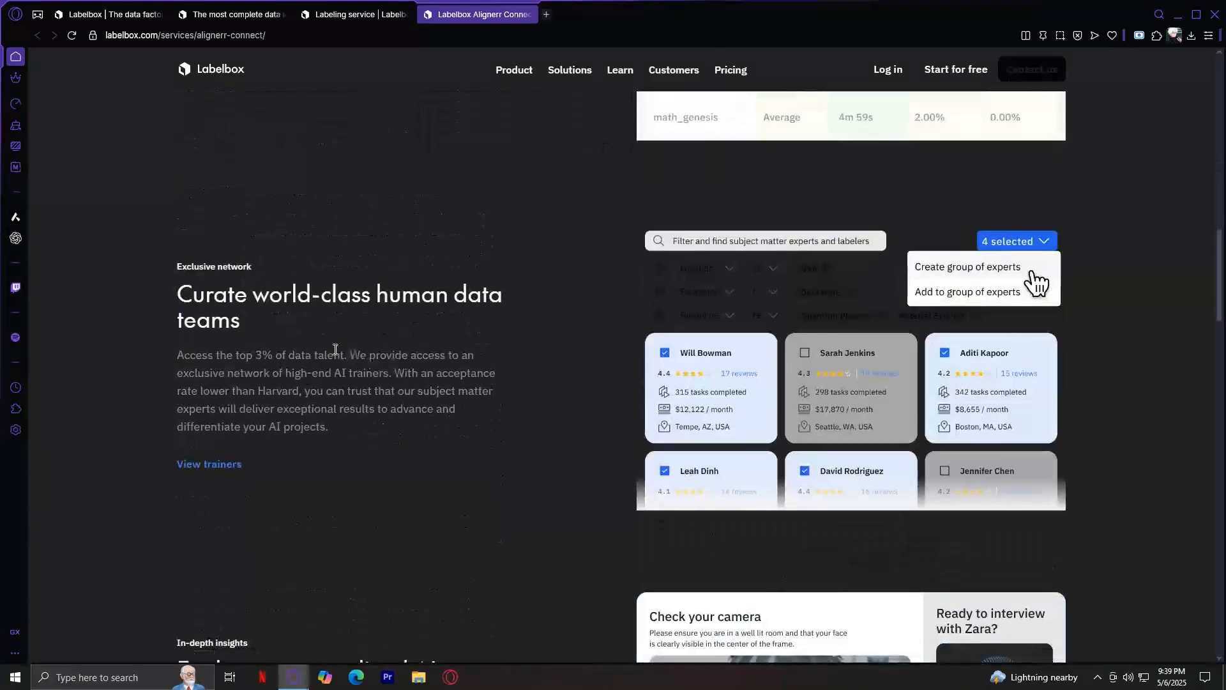
scroll("down", 3)
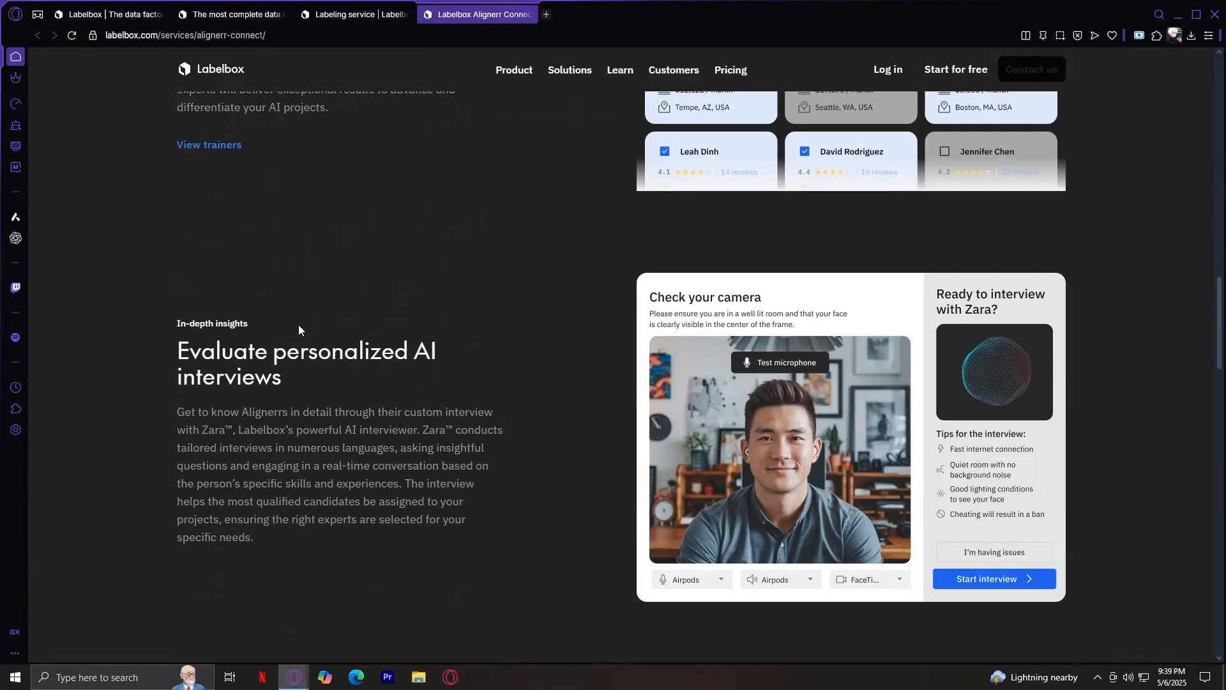
scroll("down", 3)
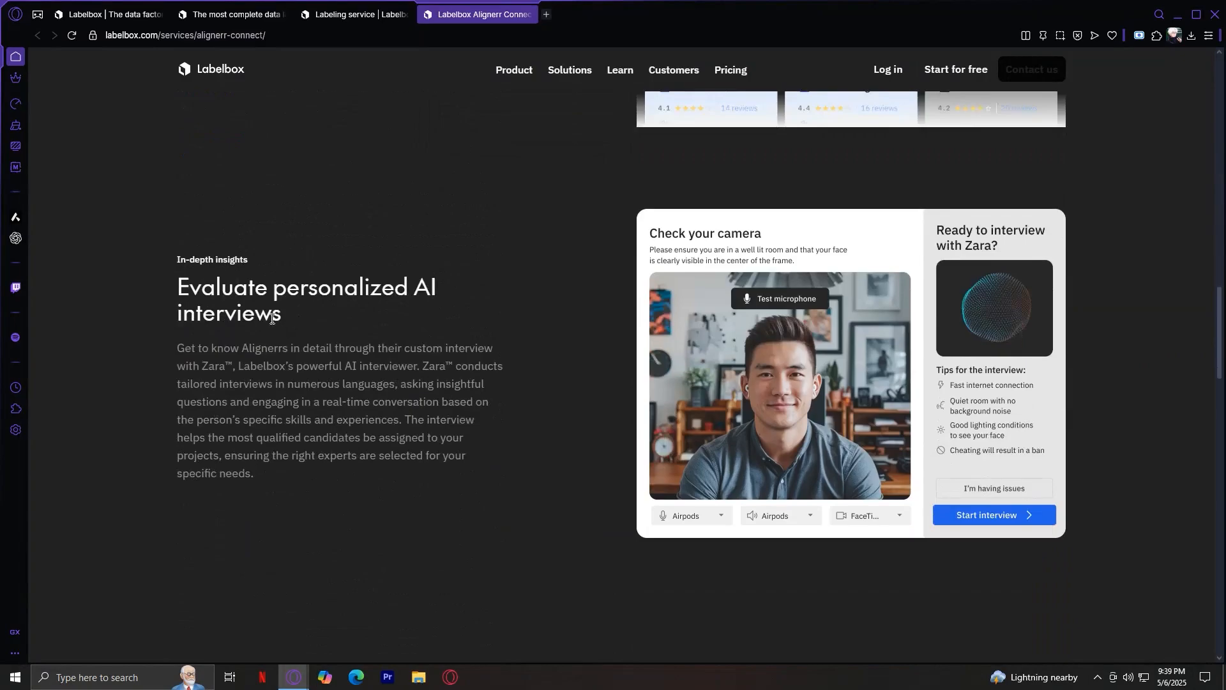
scroll("down", 3)
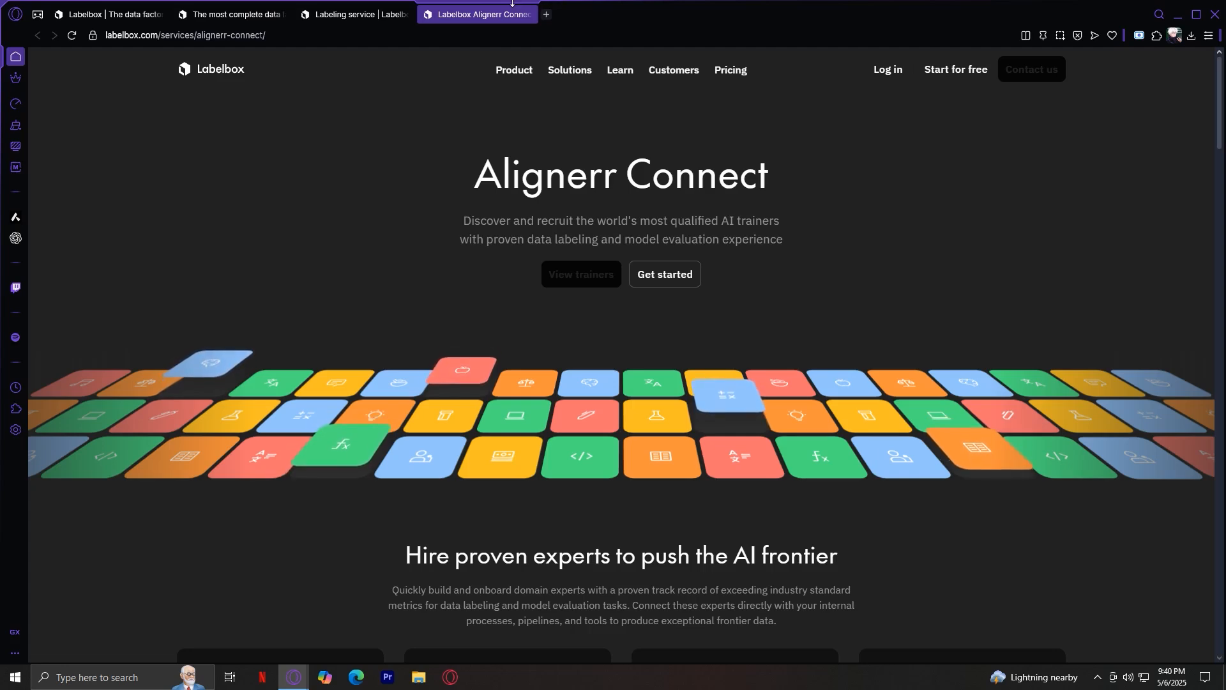
left_click(352, 14)
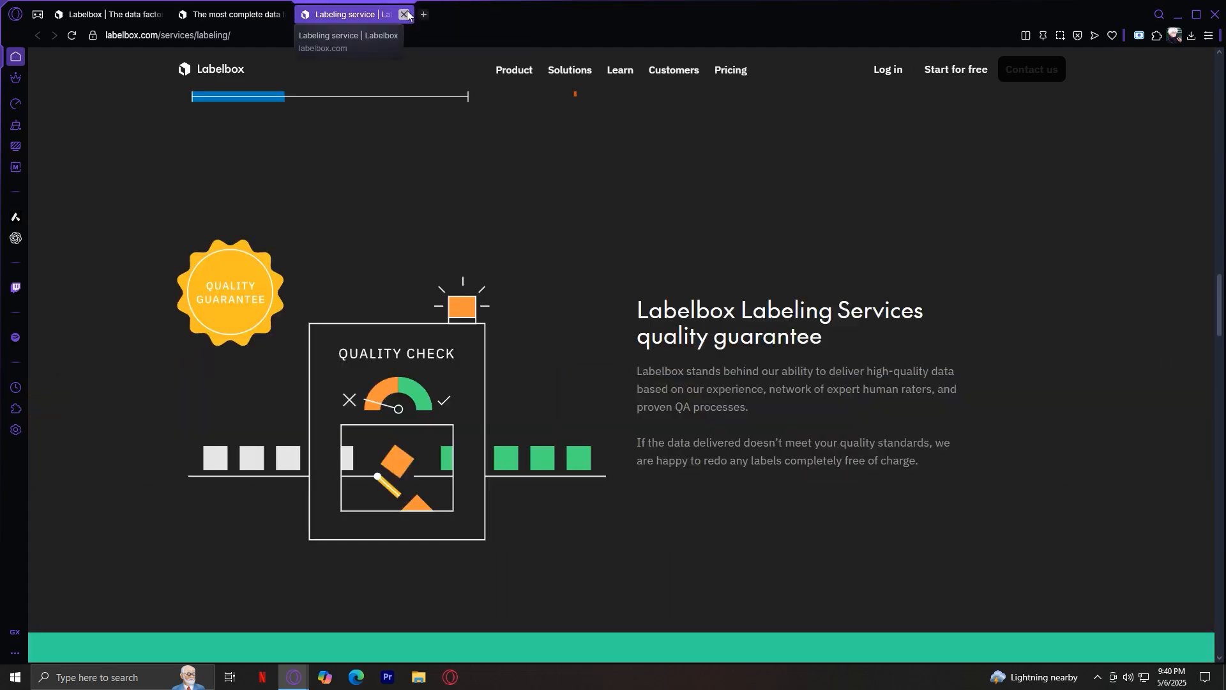
Close the Labeling services tab and the other leftover product tab
left_click(405, 14)
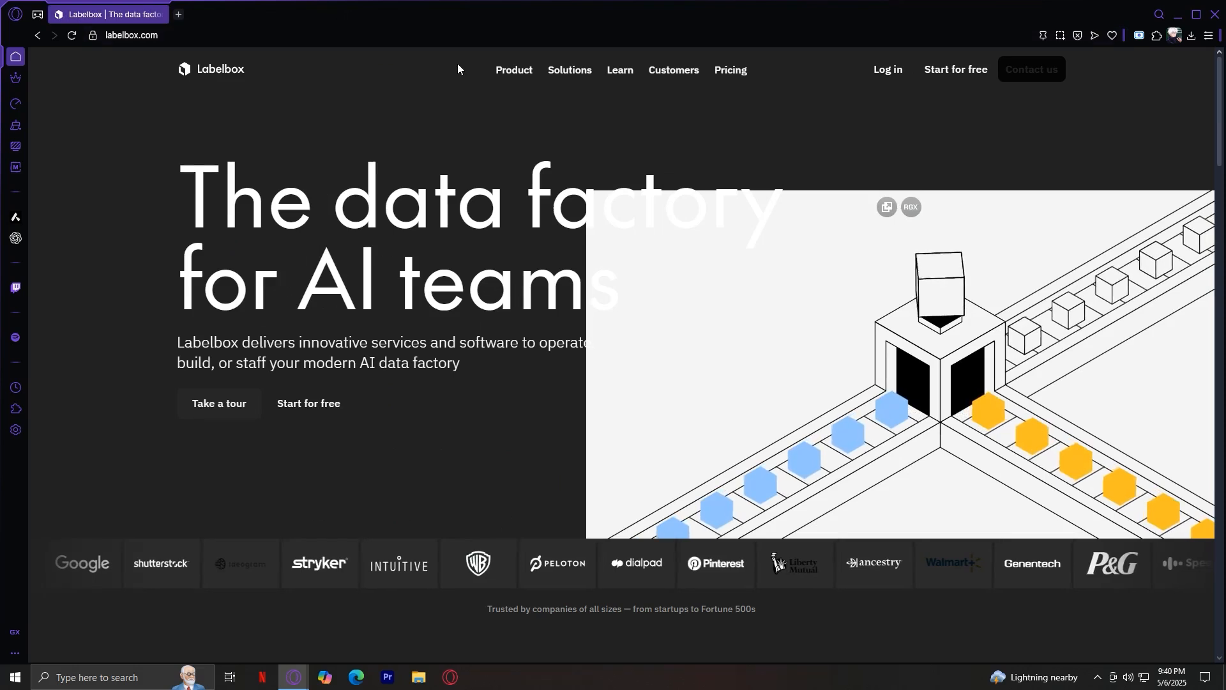
left_click(513, 70)
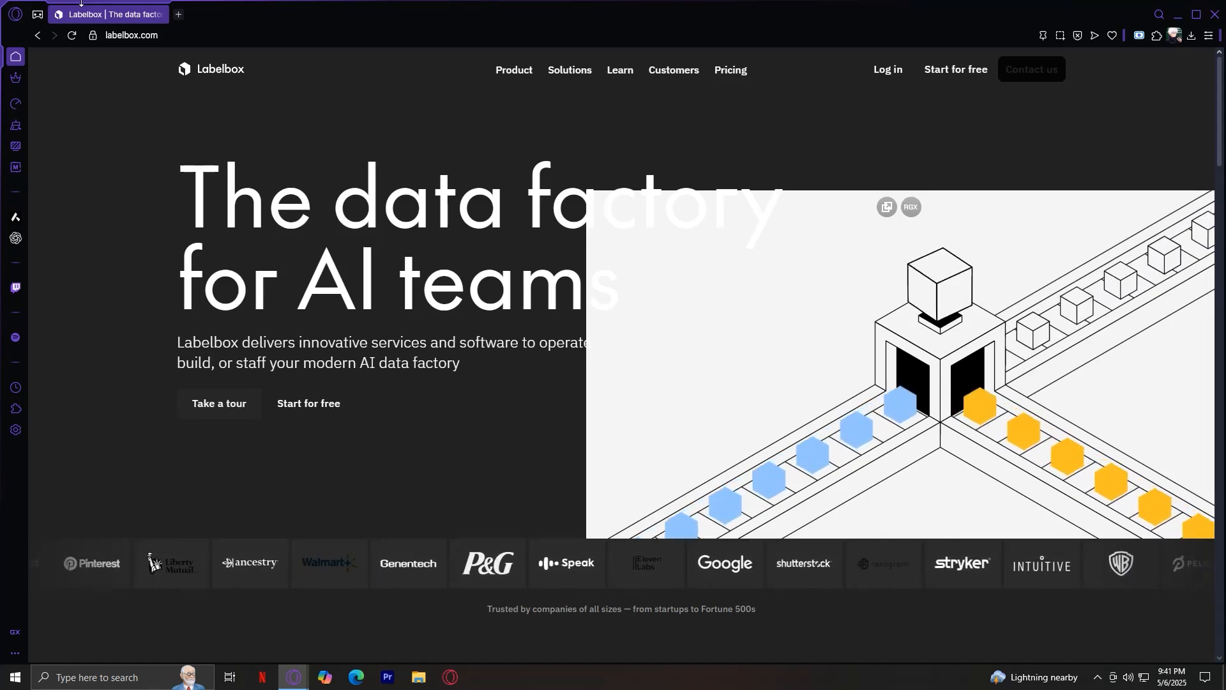
Open the Solutions menu, then the Learn menu with blog, guides and documentation
left_click(569, 69)
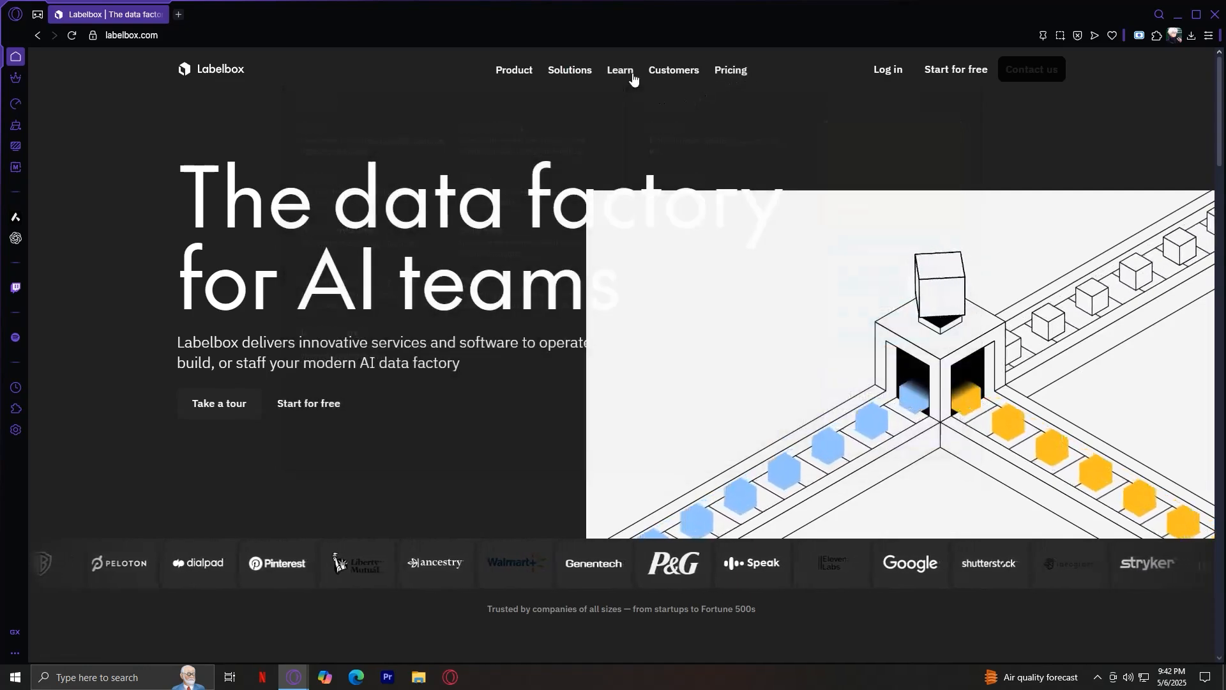
left_click(619, 70)
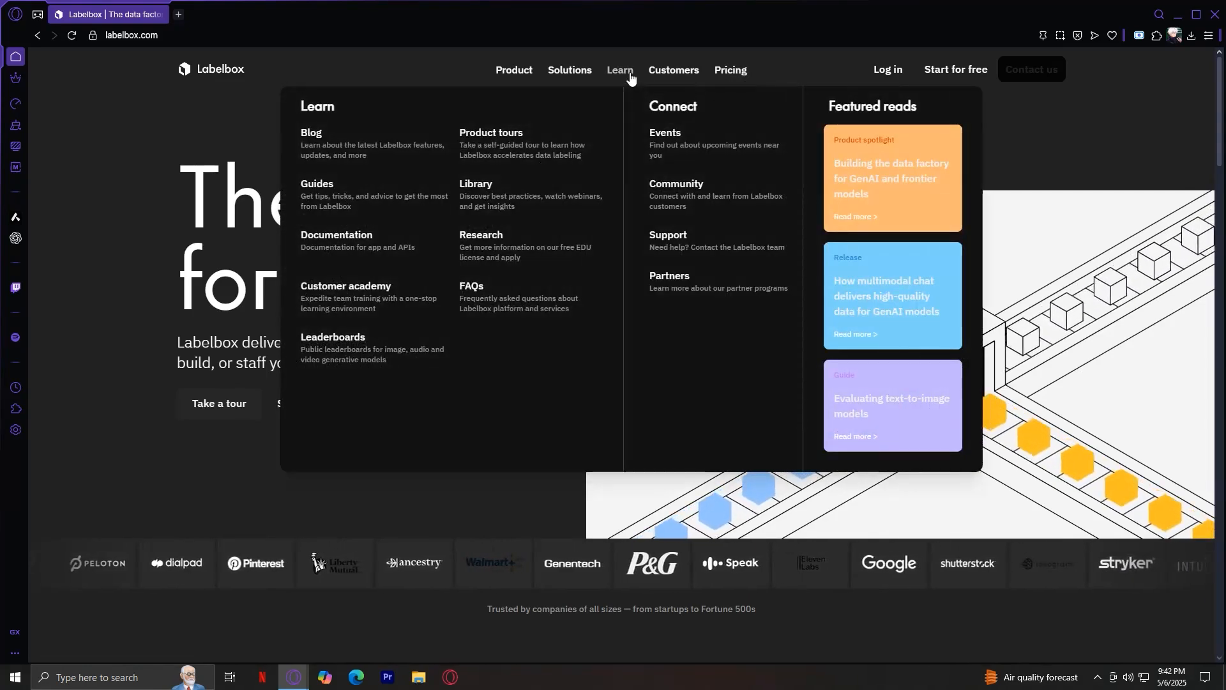